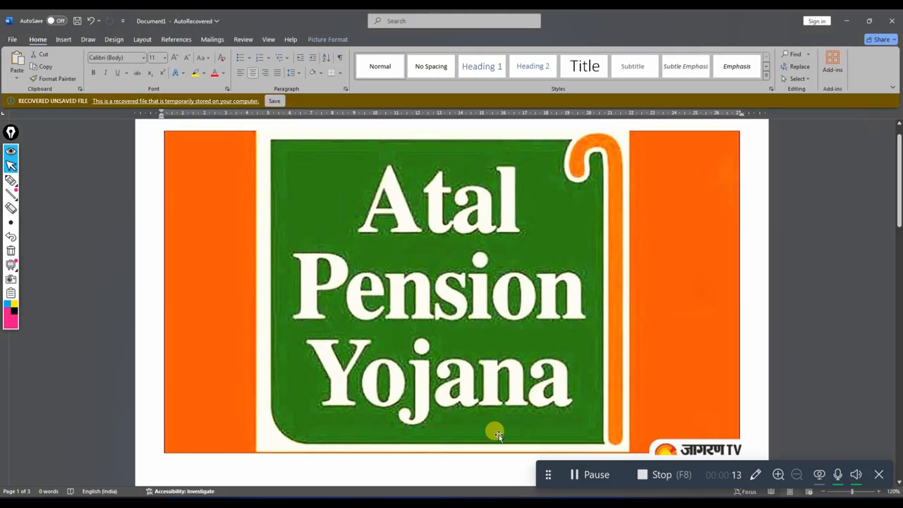
mouse_move(474, 389)
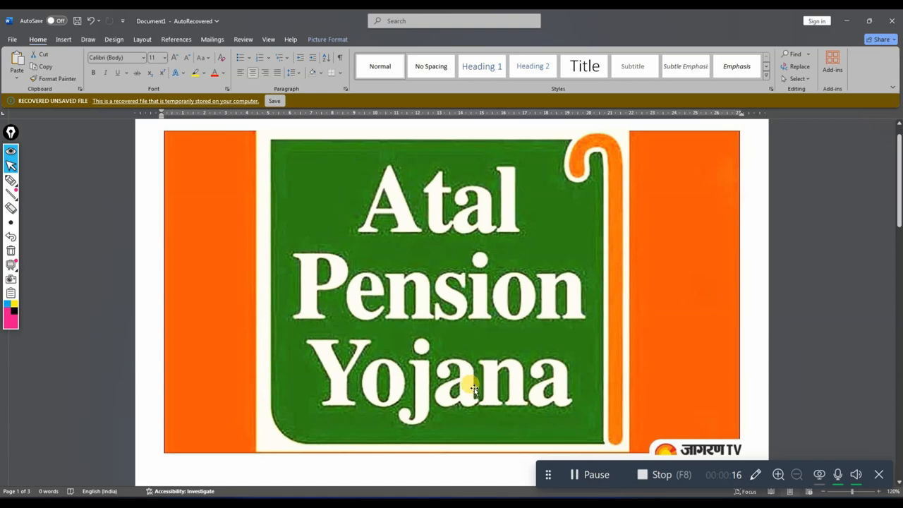
Scroll down from the title banner to the ePRAN card image on page 2
scroll(down, 3)
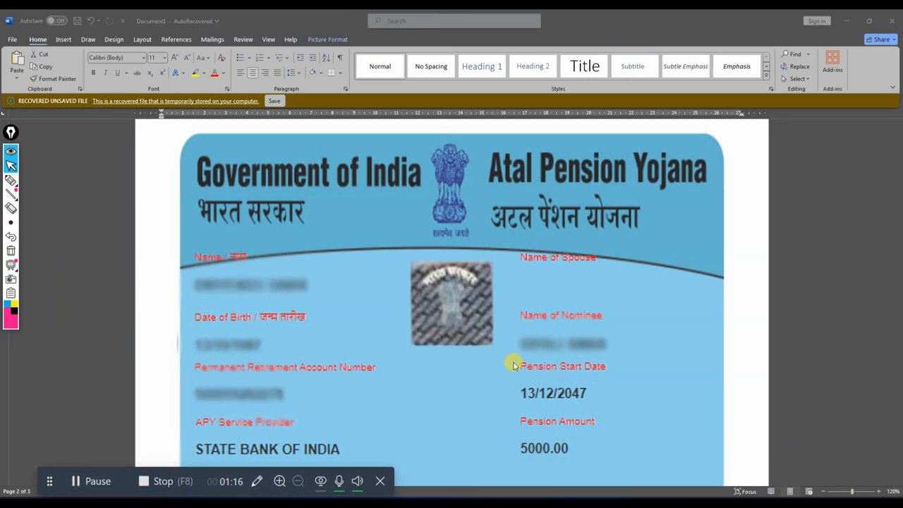
mouse_move(824, 492)
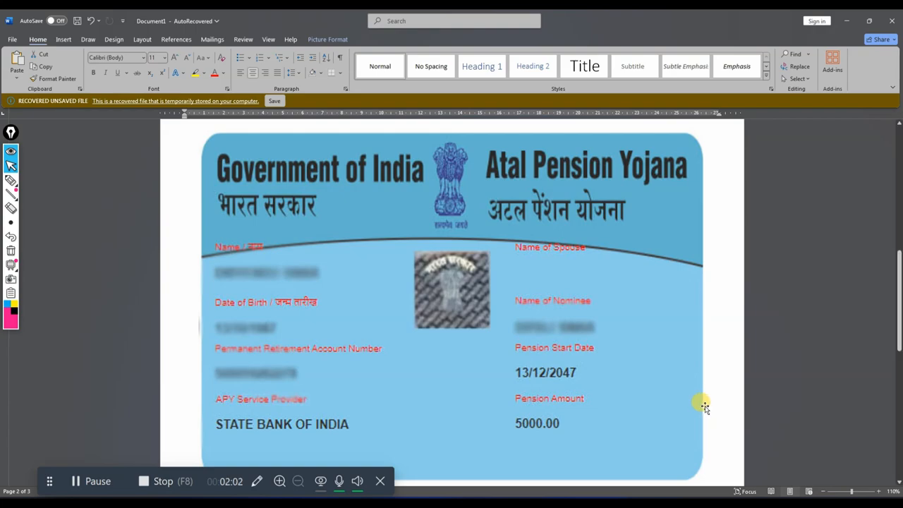
Scroll past the ePRAN card to the page 3 table of monthly contributions by entry age
scroll(down, 3)
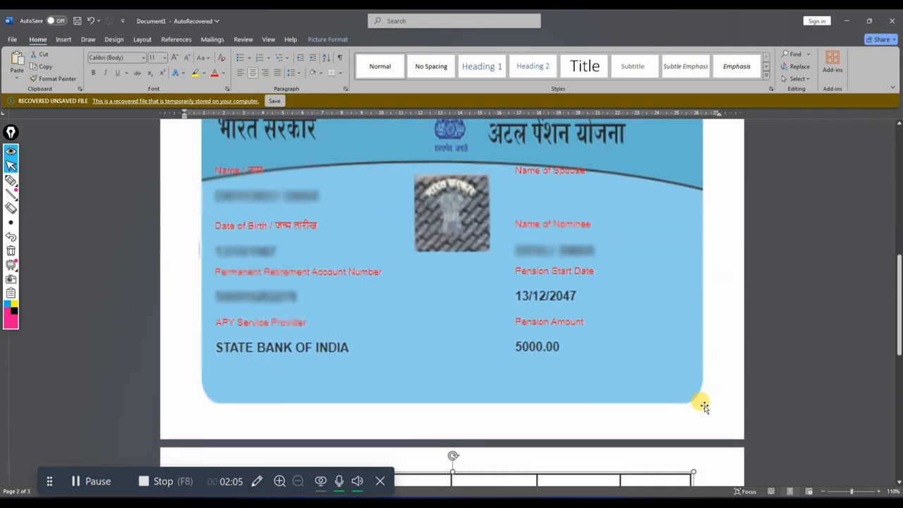
scroll(up, 3)
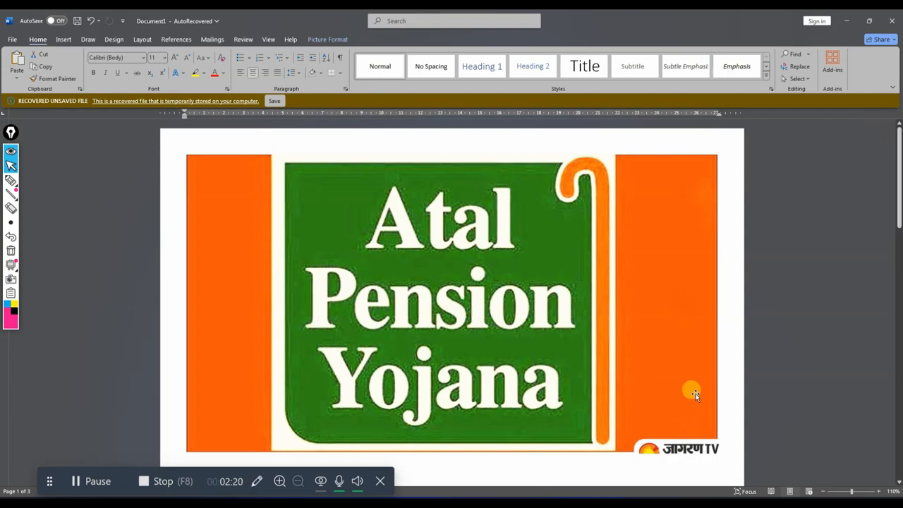
scroll(down, 3)
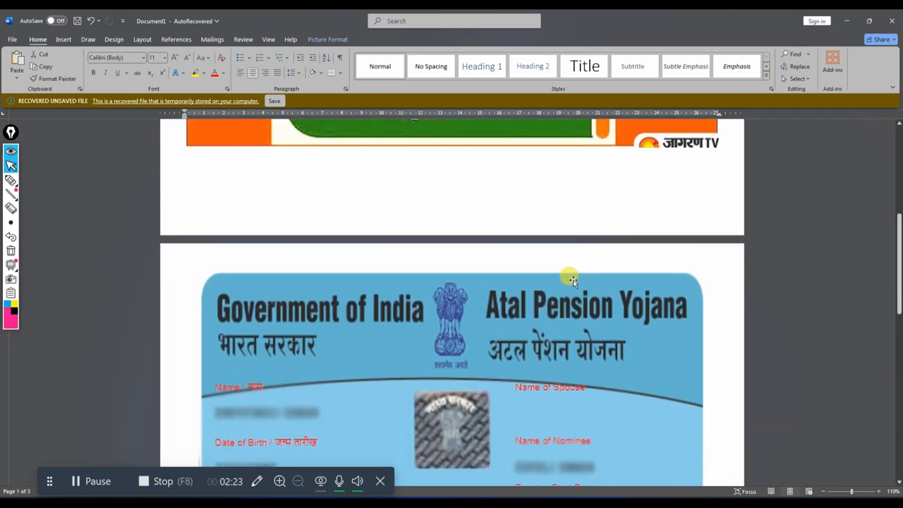
scroll(down, 3)
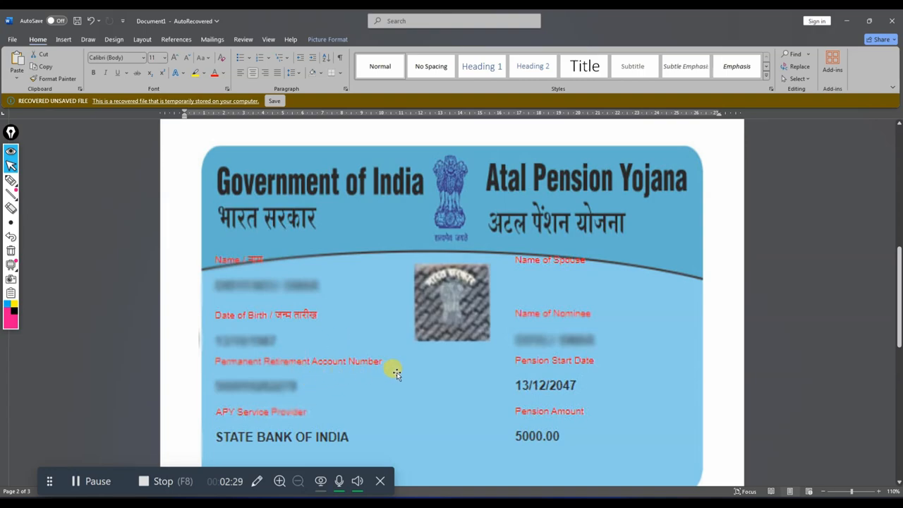
mouse_move(401, 366)
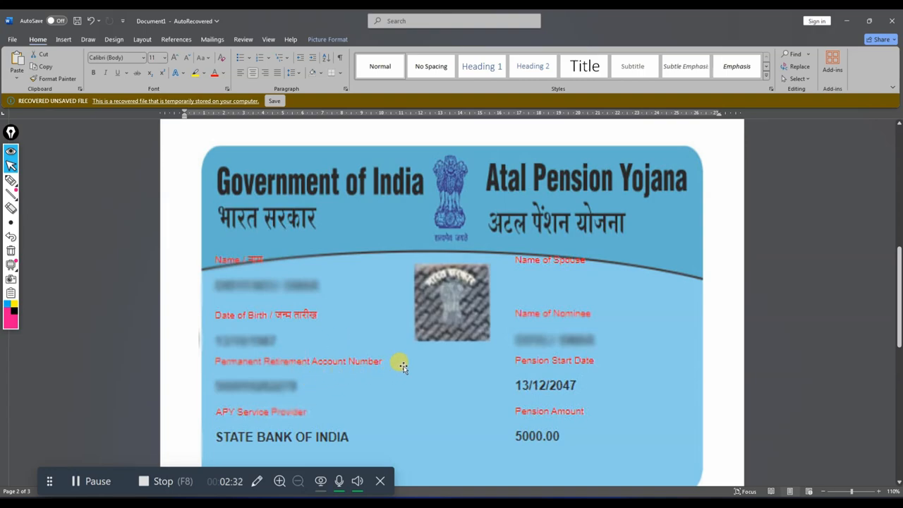
mouse_move(419, 364)
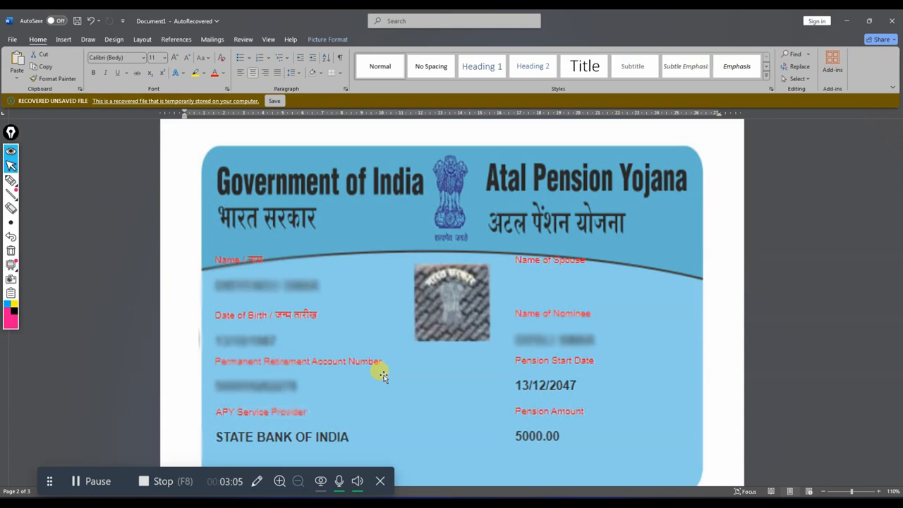
scroll(down, 3)
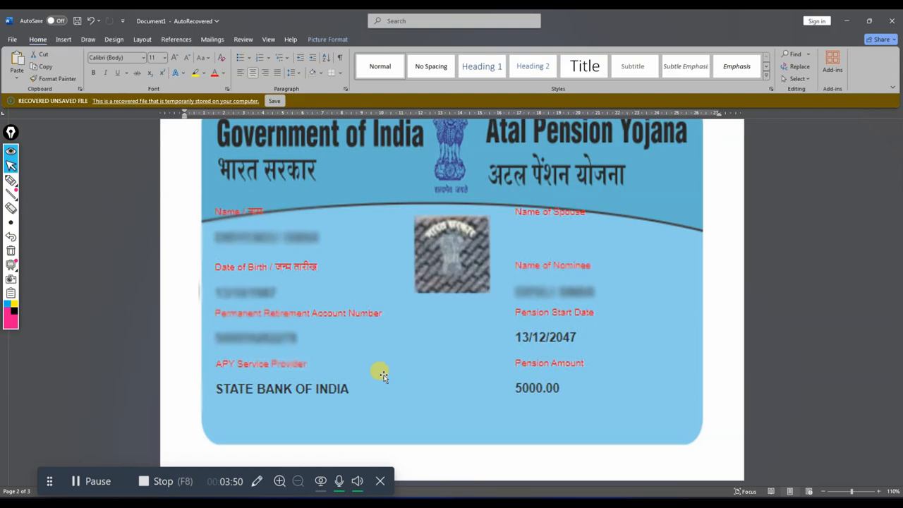
scroll(down, 3)
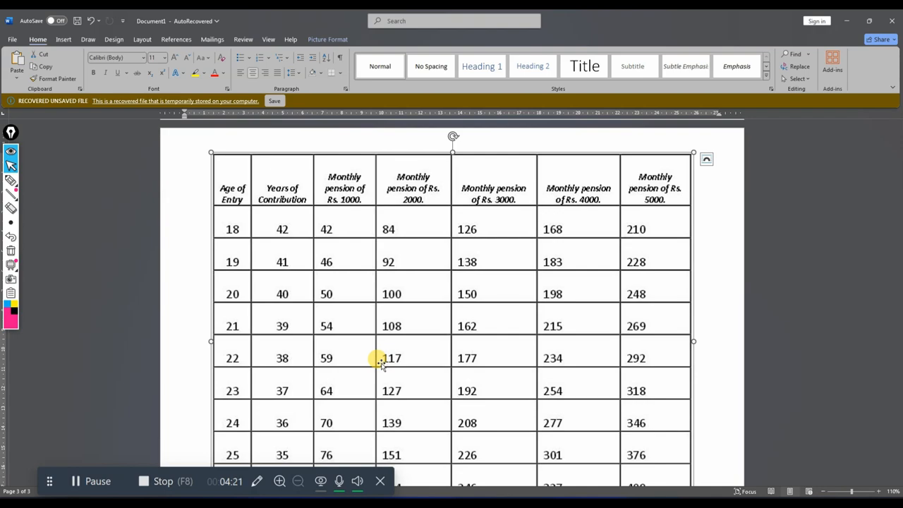
Scroll the contribution table and inspect its headers and the entry-age 18 and 19 figures
scroll(down, 3)
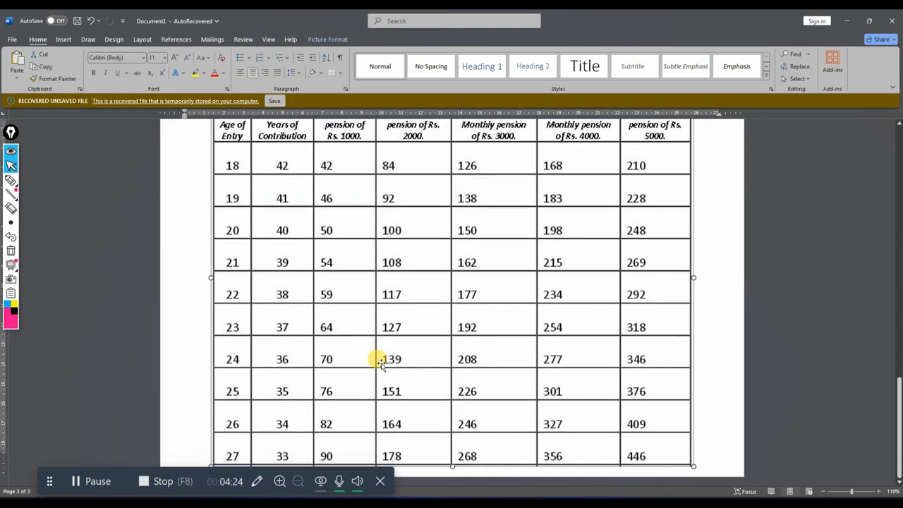
scroll(down, 3)
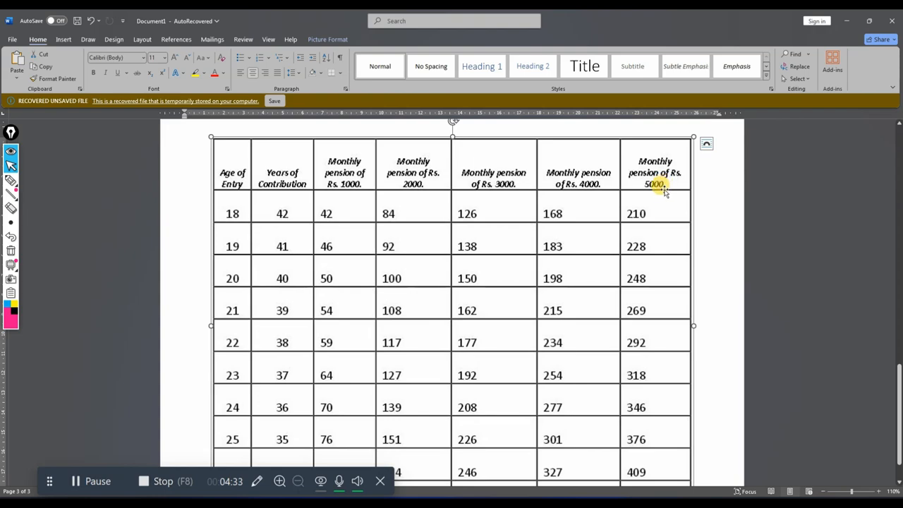
mouse_move(624, 212)
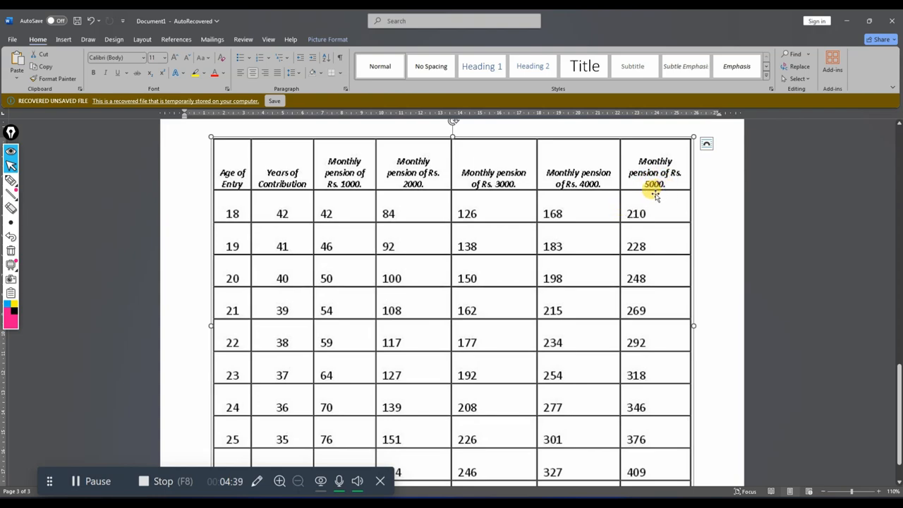
mouse_move(632, 161)
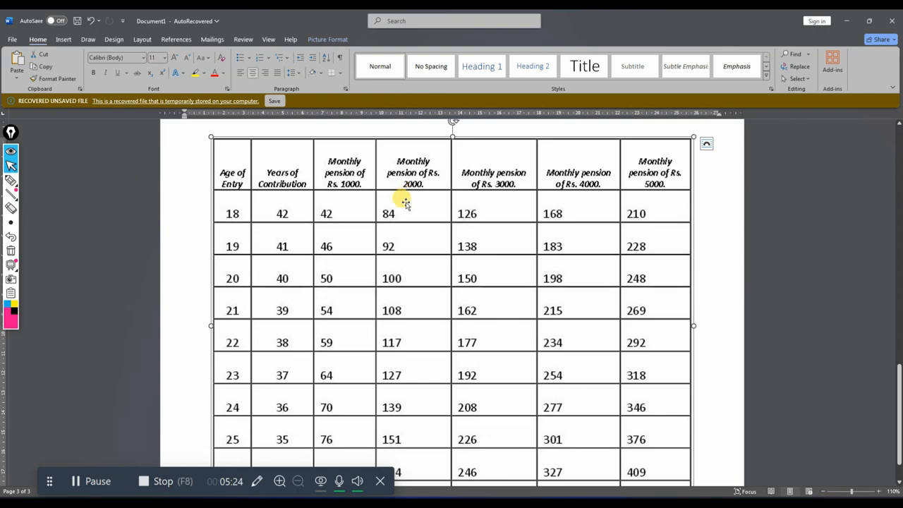
double_click(388, 214)
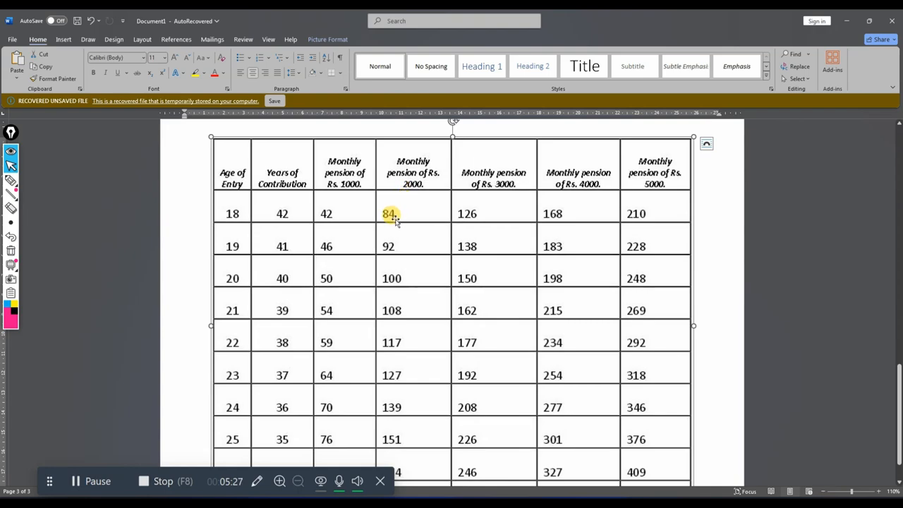
click(232, 213)
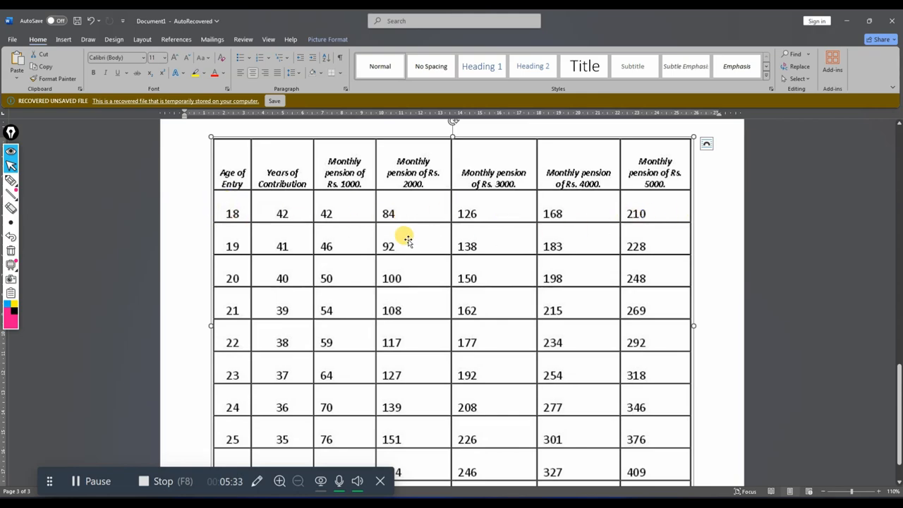
mouse_move(494, 208)
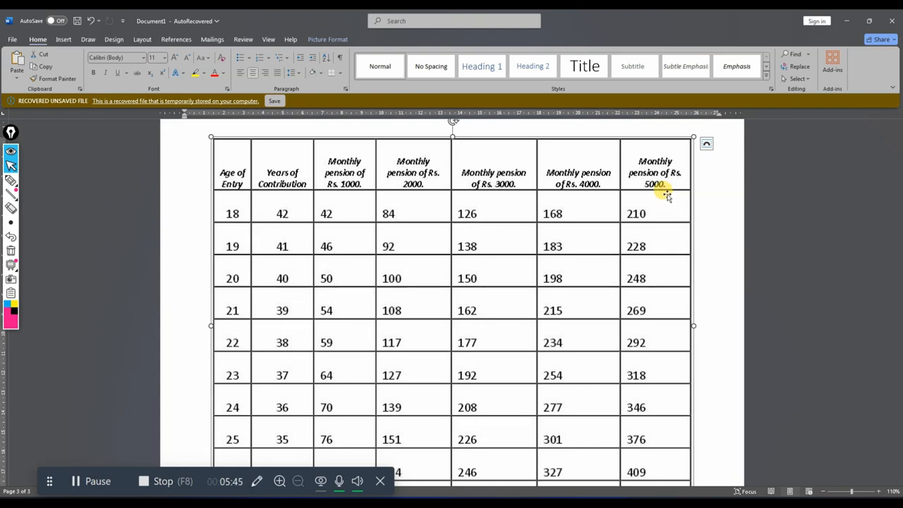
mouse_move(261, 214)
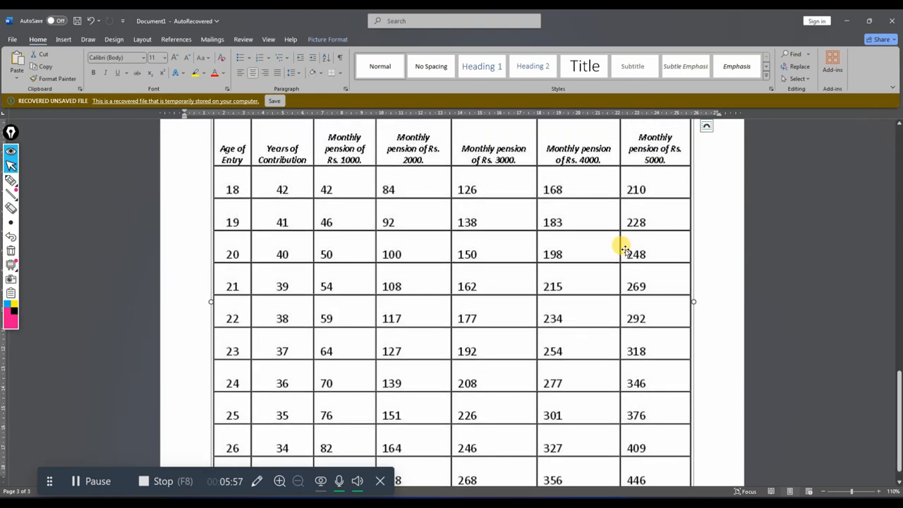
mouse_move(577, 242)
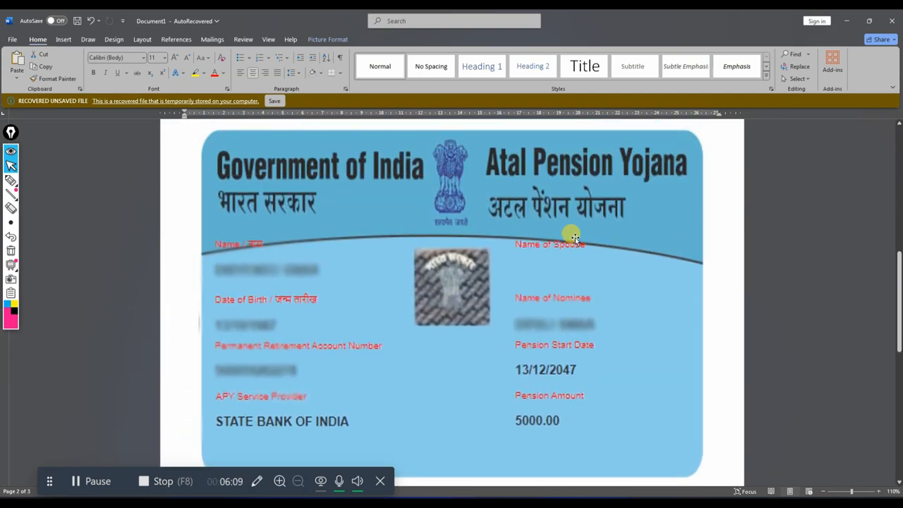
mouse_move(494, 245)
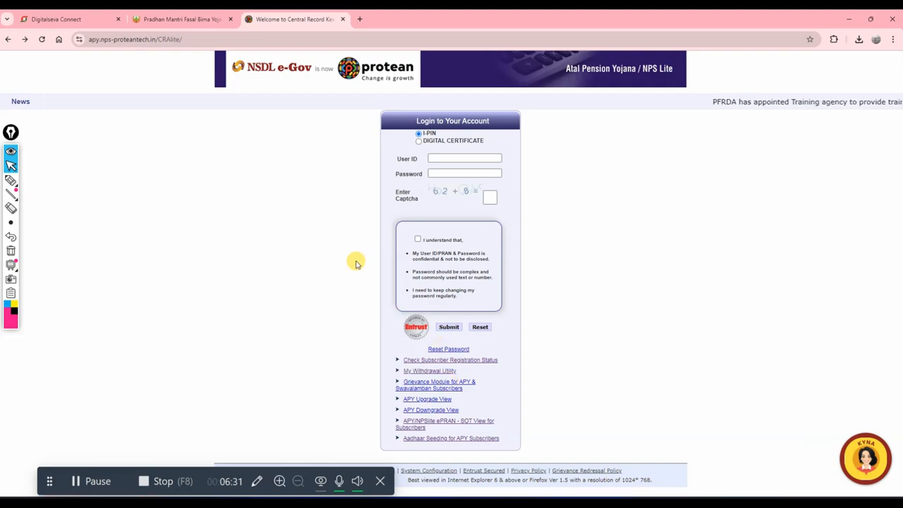
mouse_move(261, 250)
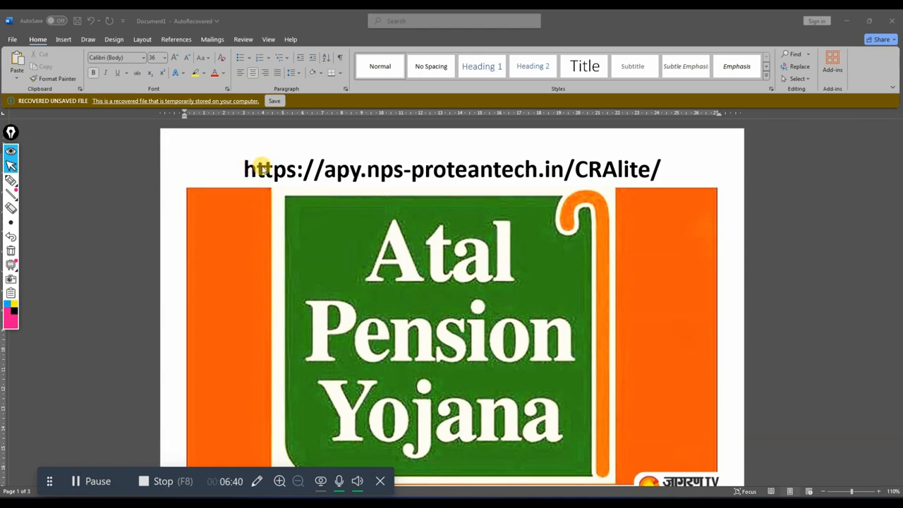
mouse_move(388, 178)
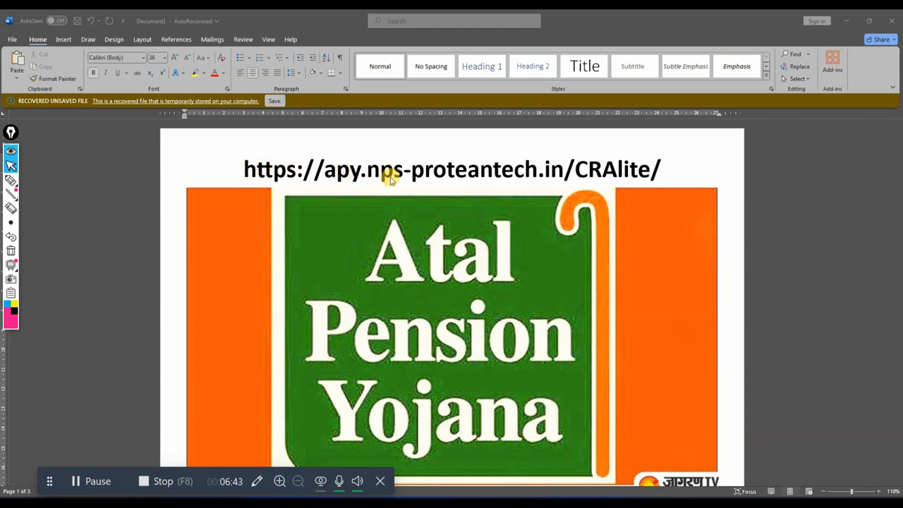
mouse_move(596, 175)
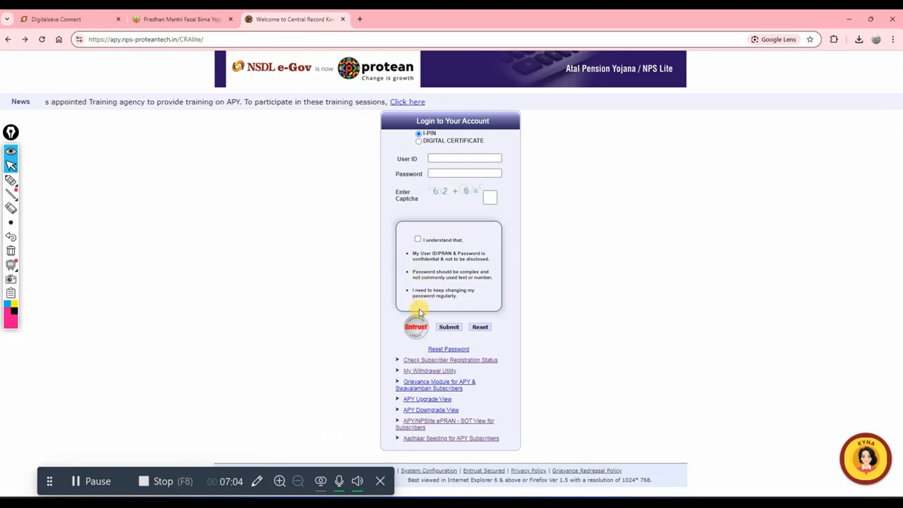
scroll(down, 3)
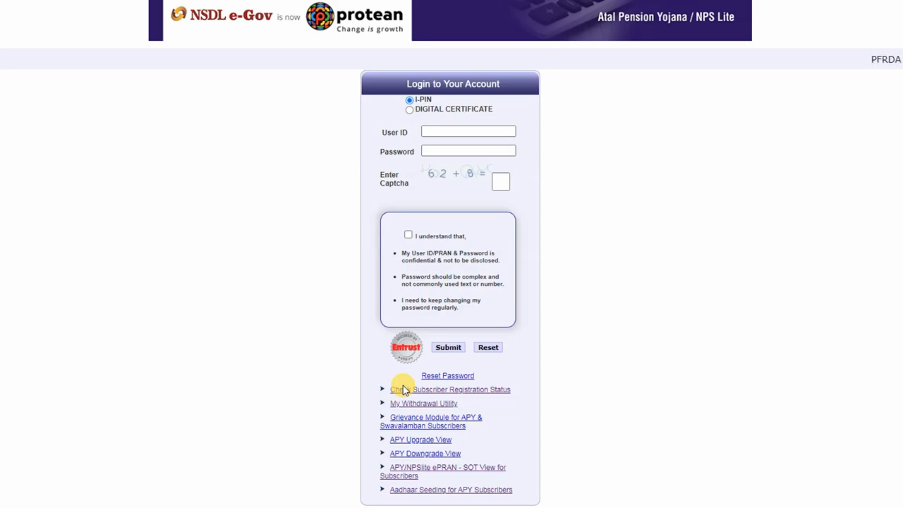
mouse_move(419, 464)
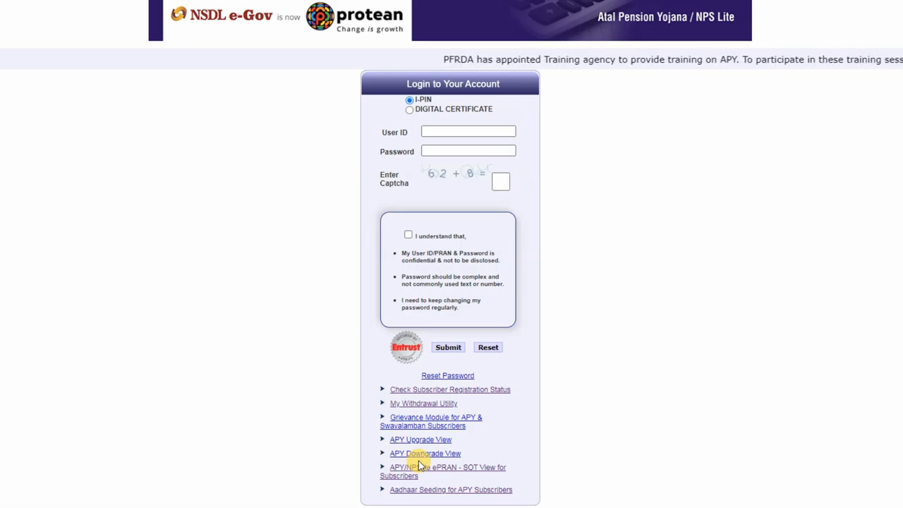
mouse_move(633, 402)
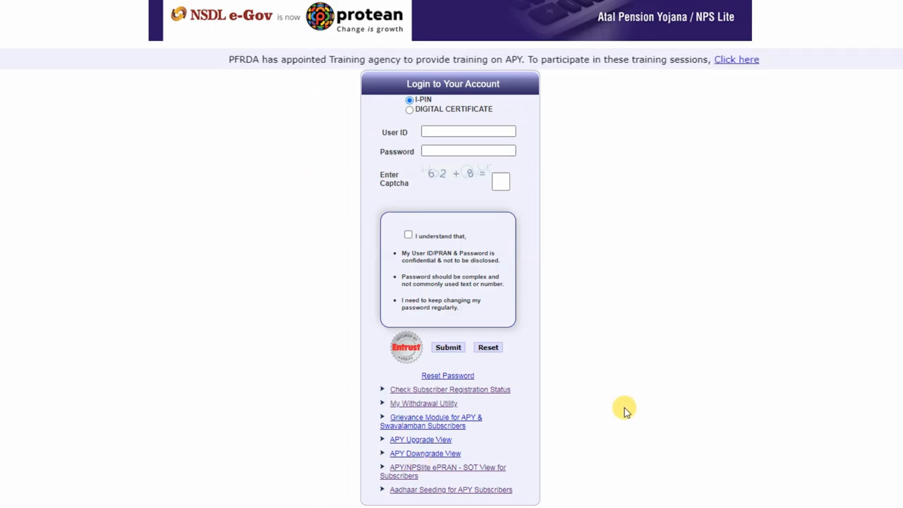
mouse_move(498, 151)
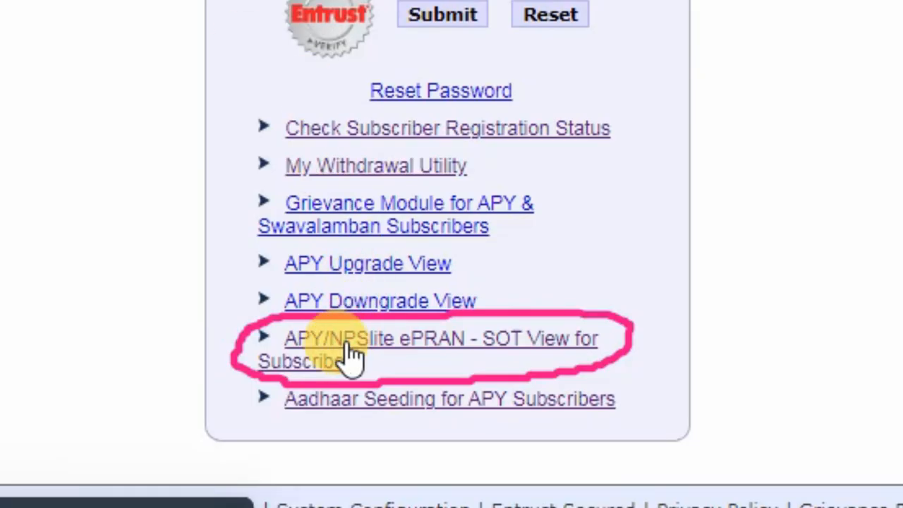
click(352, 349)
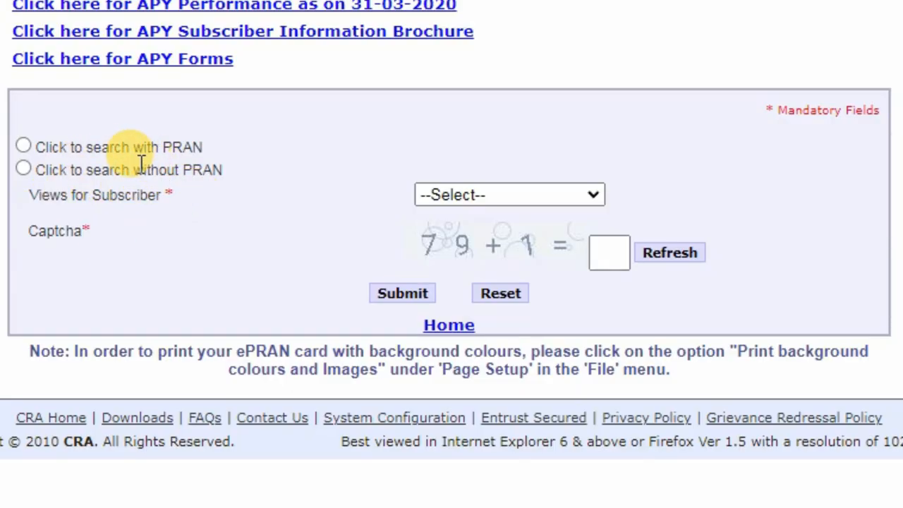
double_click(127, 170)
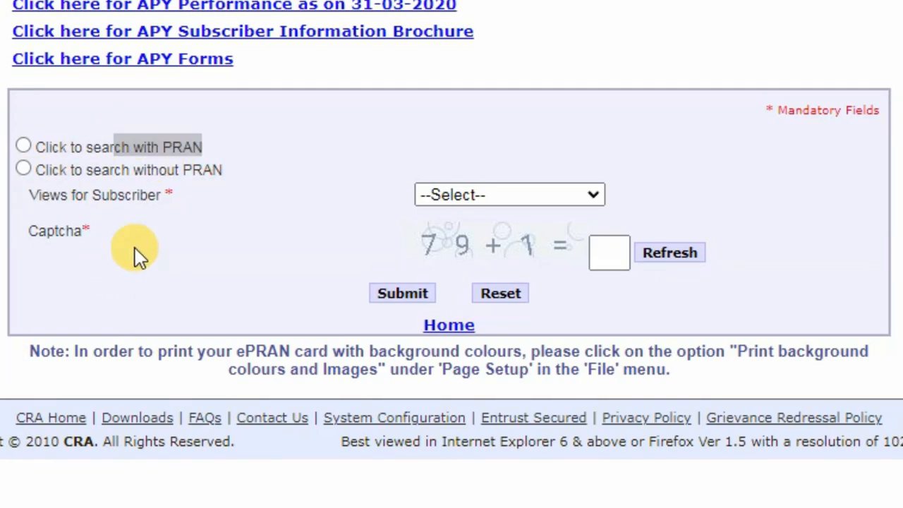
mouse_move(124, 146)
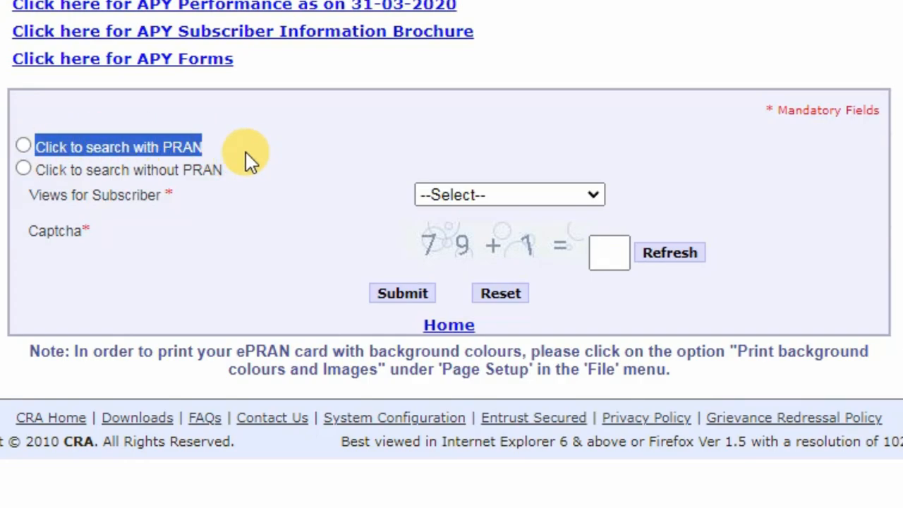
mouse_move(243, 194)
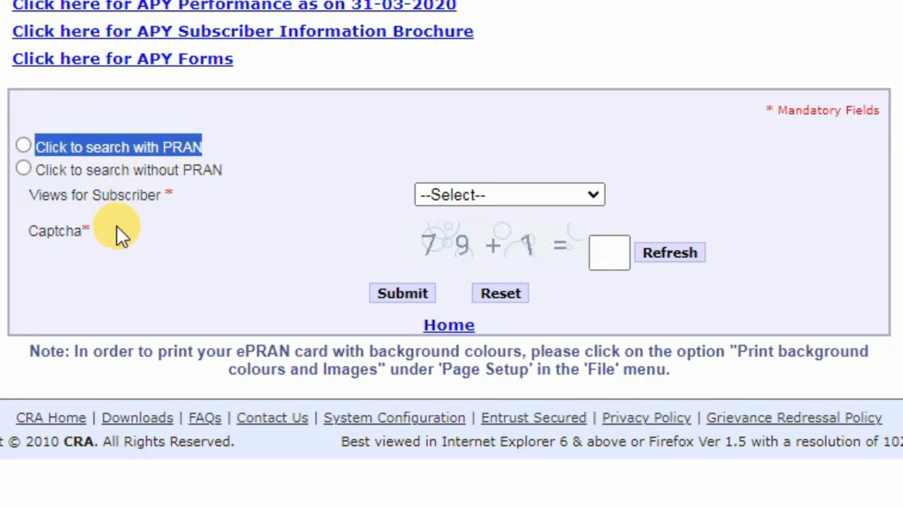
mouse_move(32, 200)
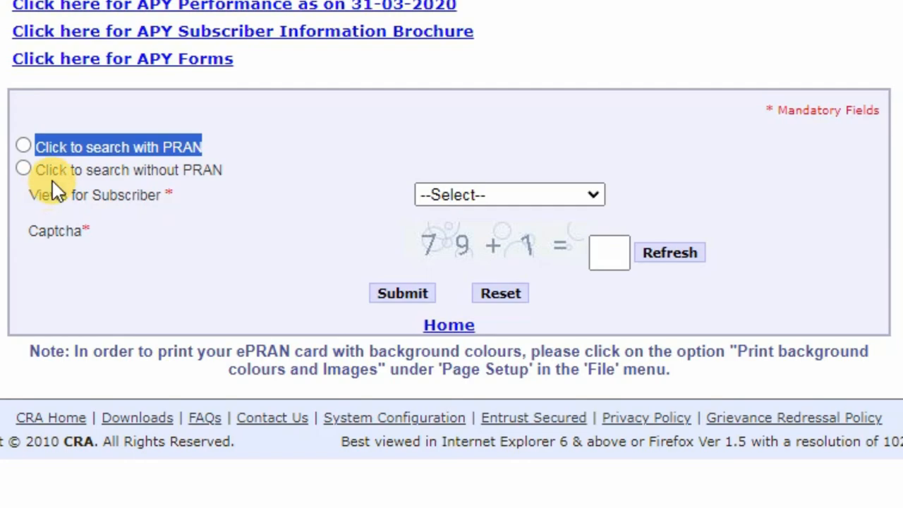
mouse_move(223, 191)
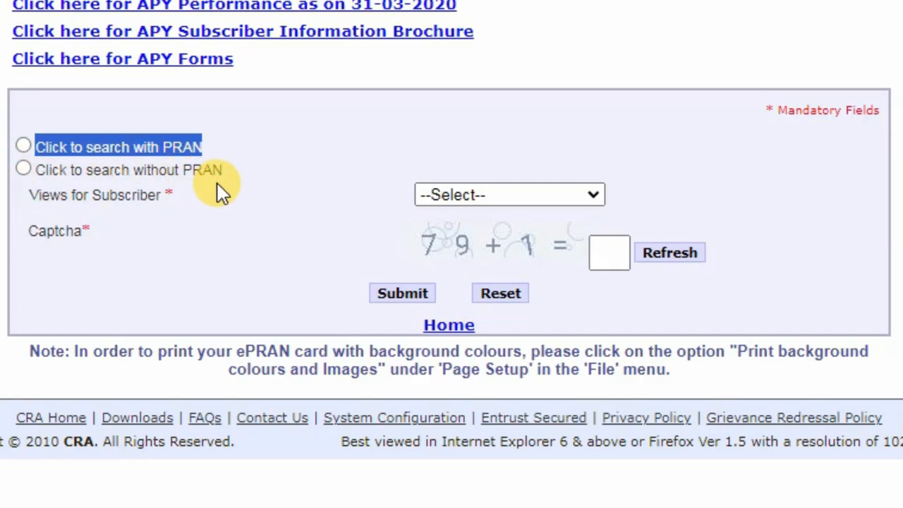
mouse_move(233, 187)
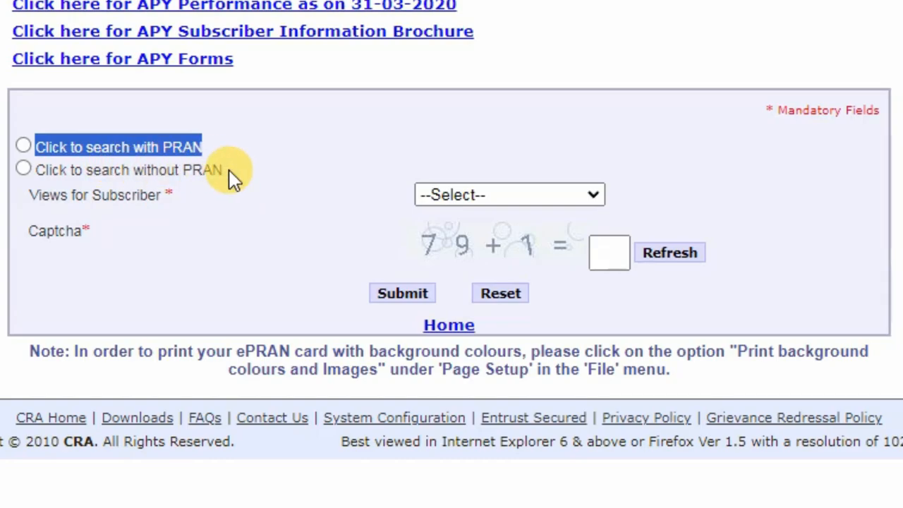
click(24, 169)
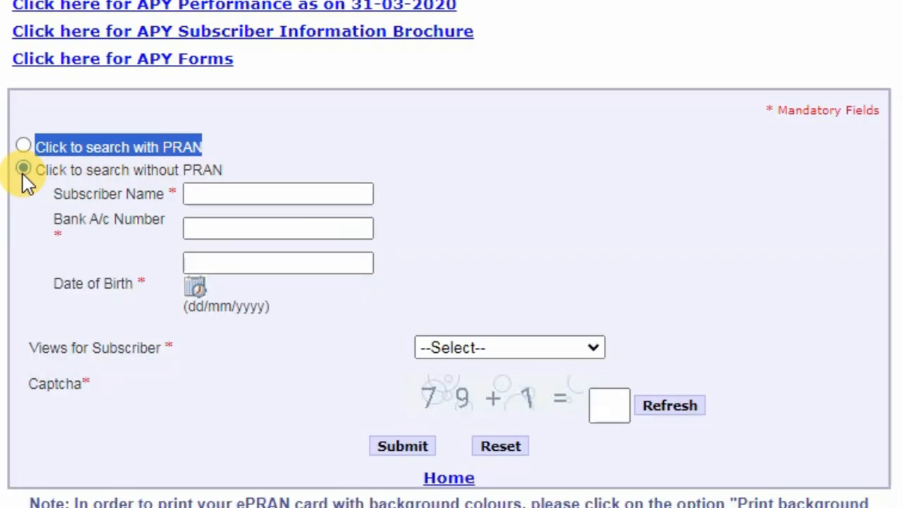
click(23, 170)
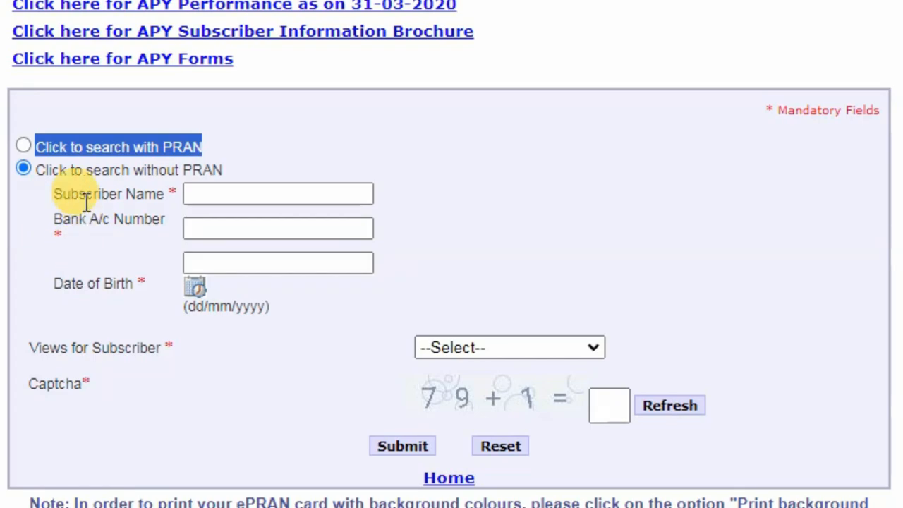
click(277, 193)
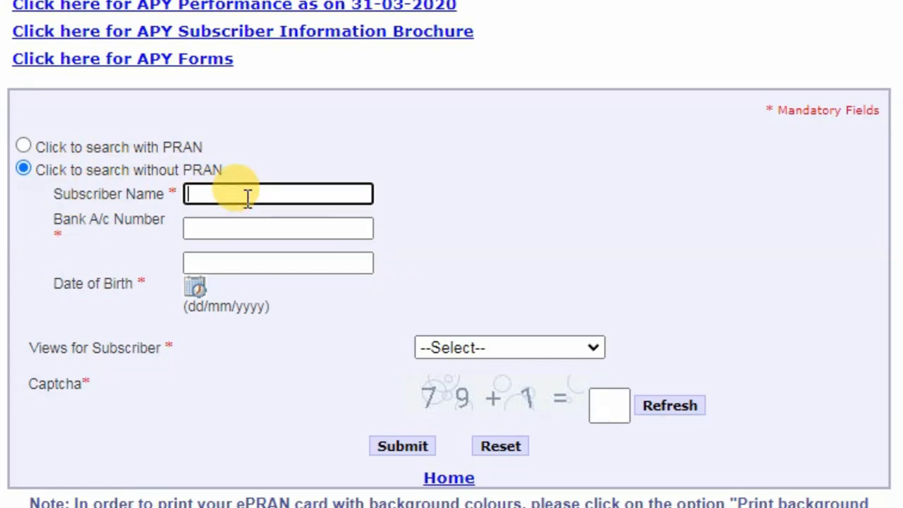
click(277, 193)
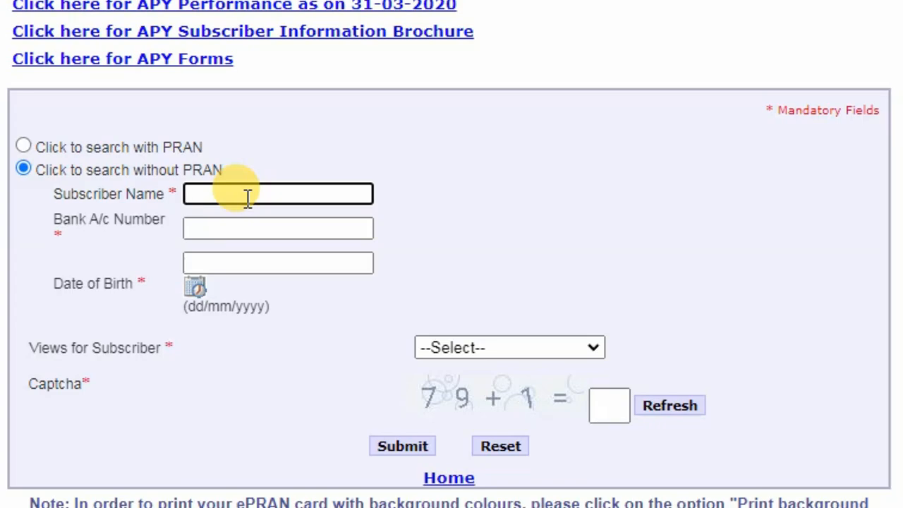
text(moirangth)
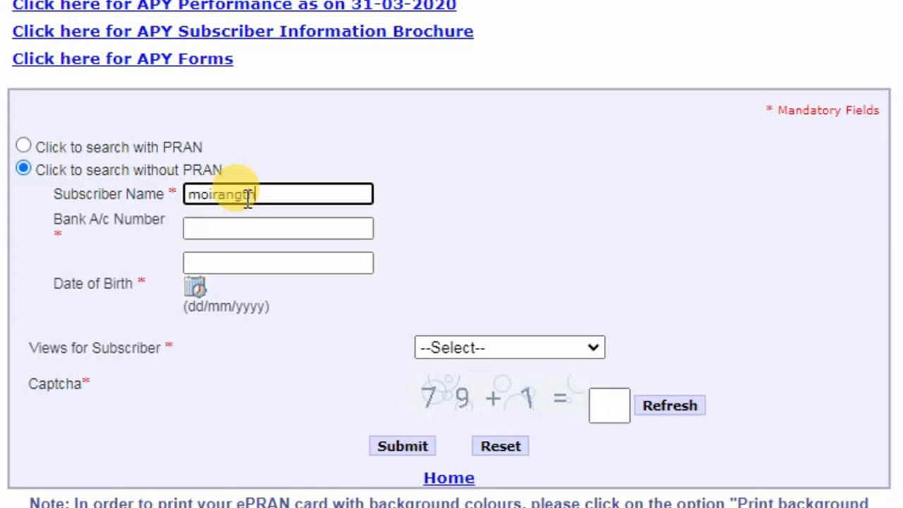
text(hem lamya)
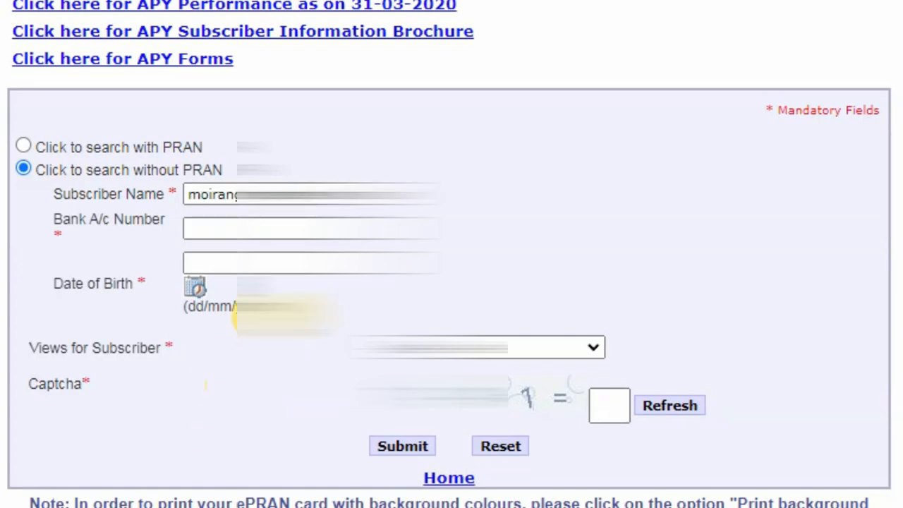
Enter bank account number 90060 and pick the date of birth from the calendar
click(310, 227)
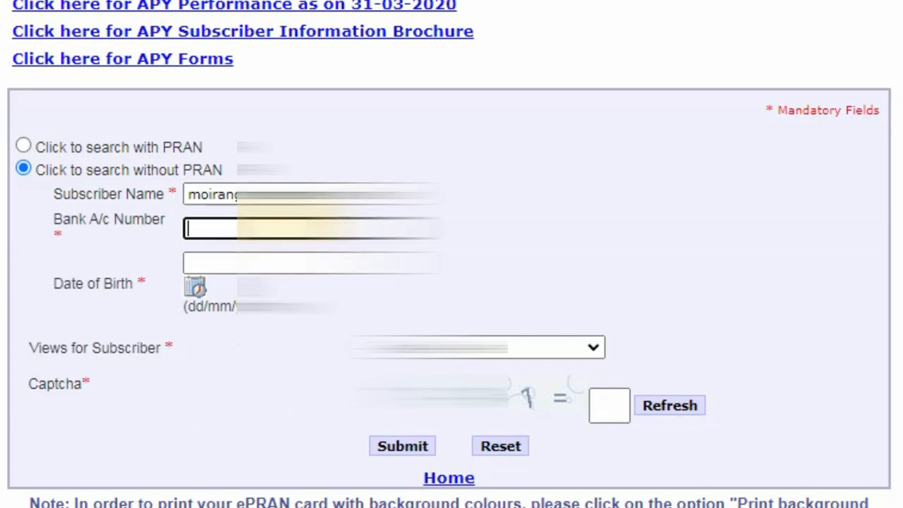
click(310, 228)
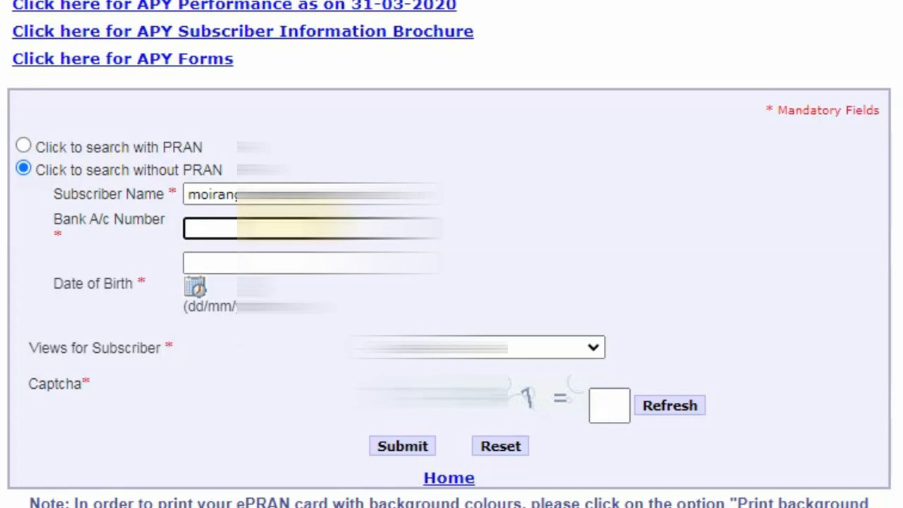
text(900601)
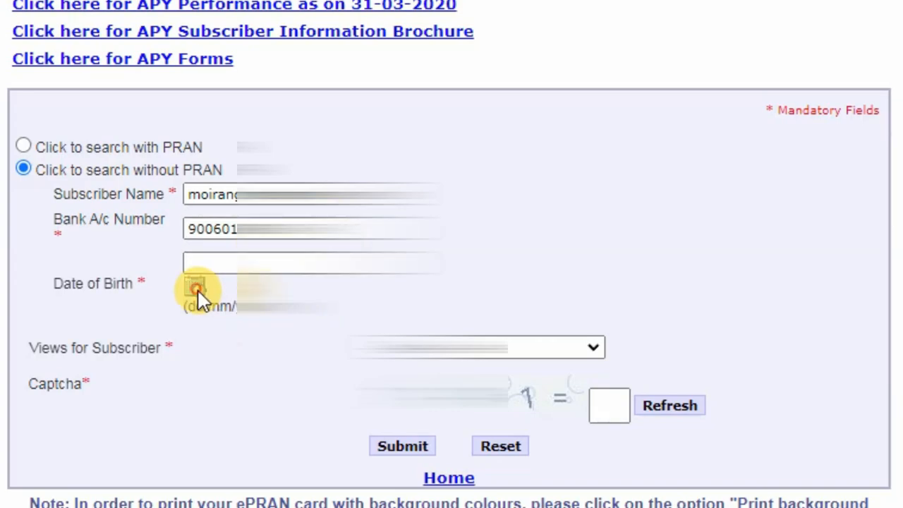
click(195, 288)
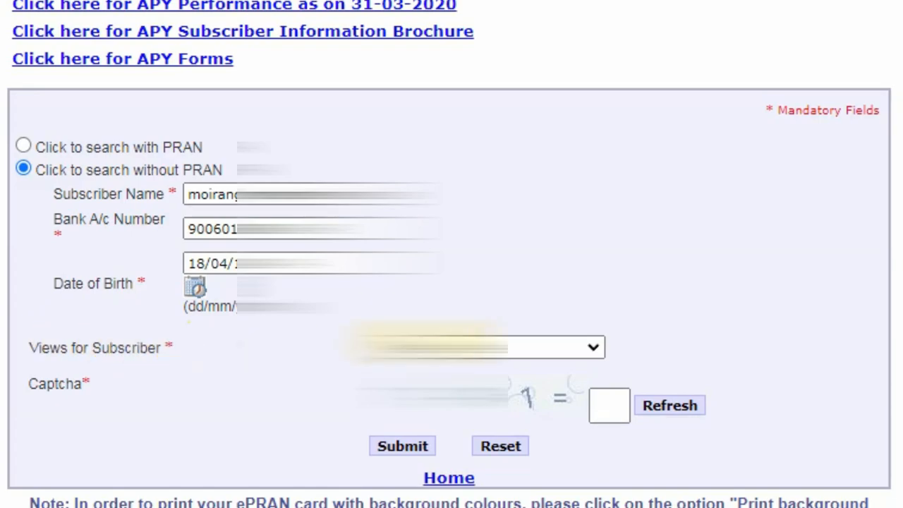
Select the master details subscriber view and enter captcha answer 80
click(592, 346)
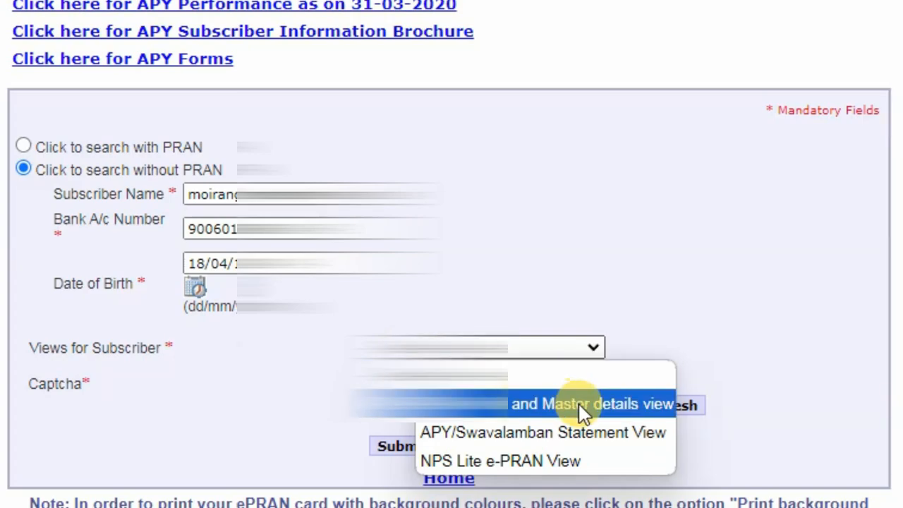
click(595, 404)
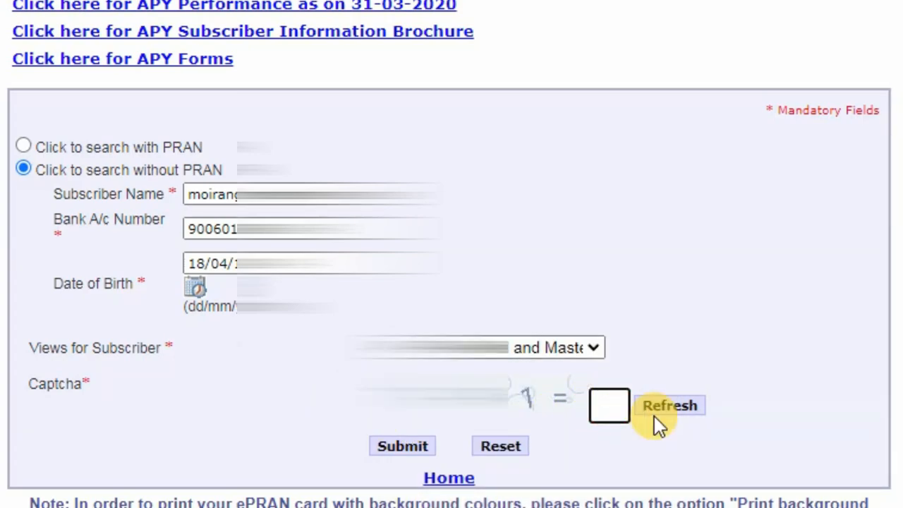
text(80)
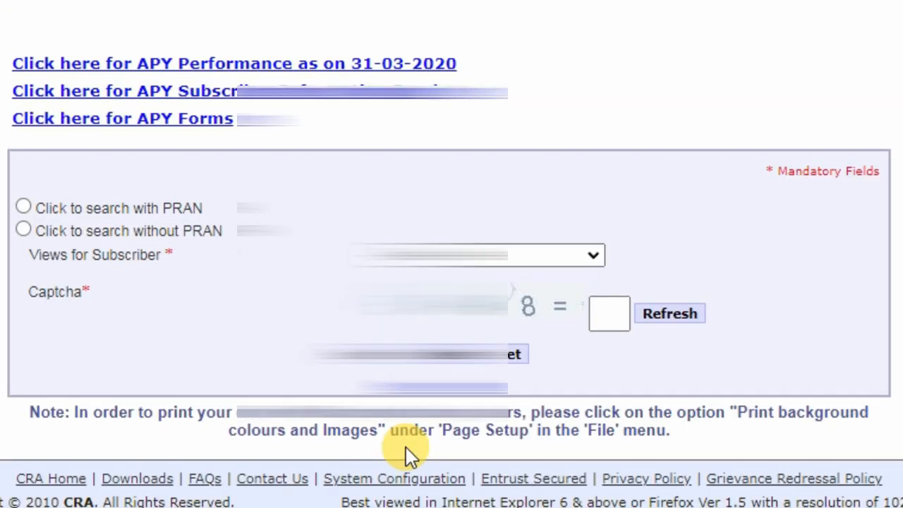
mouse_move(91, 328)
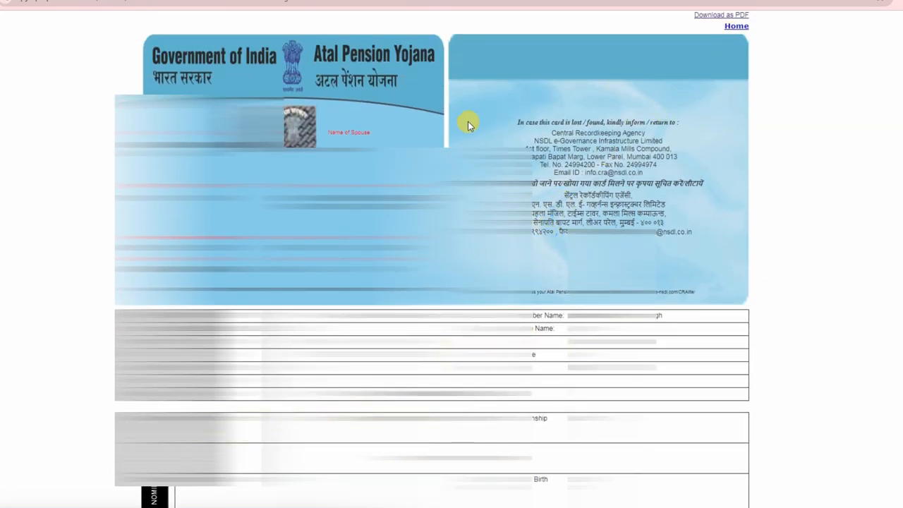
mouse_move(14, 207)
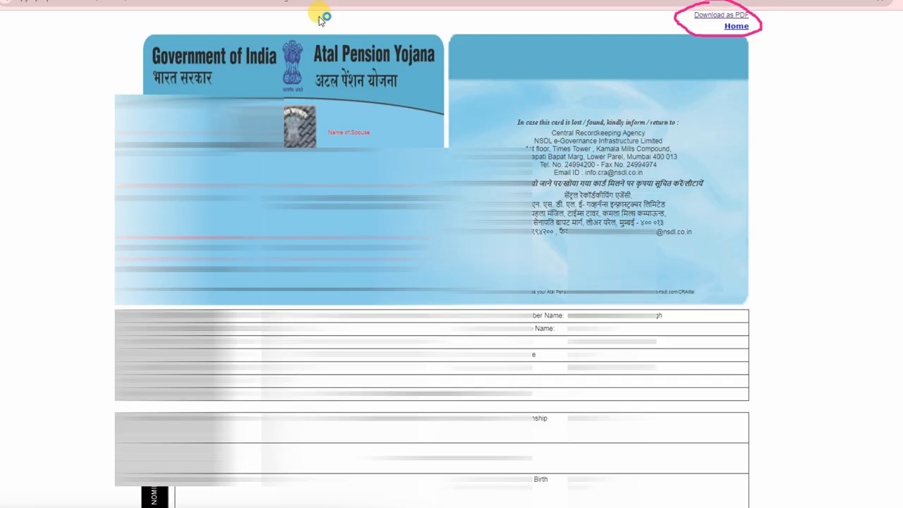
Review the ePRAN card page, then return to the Word document showing the APY portal address
click(719, 14)
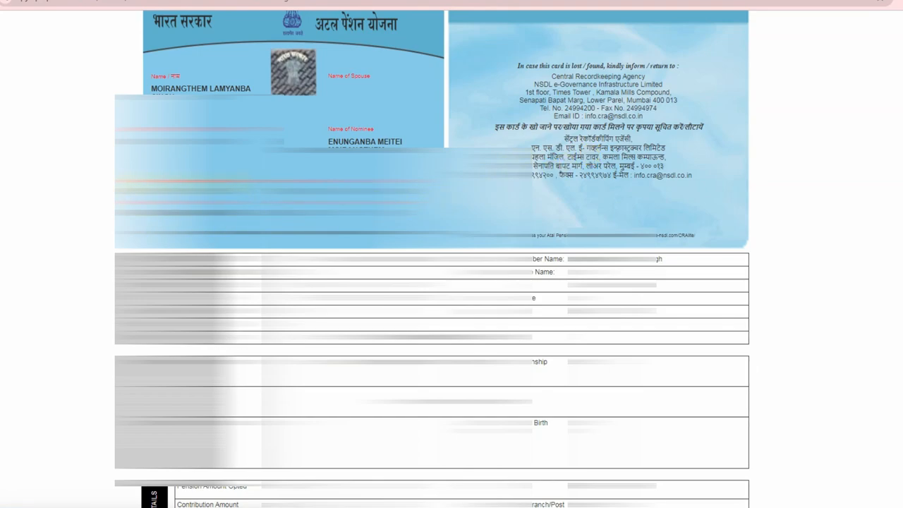
double_click(159, 88)
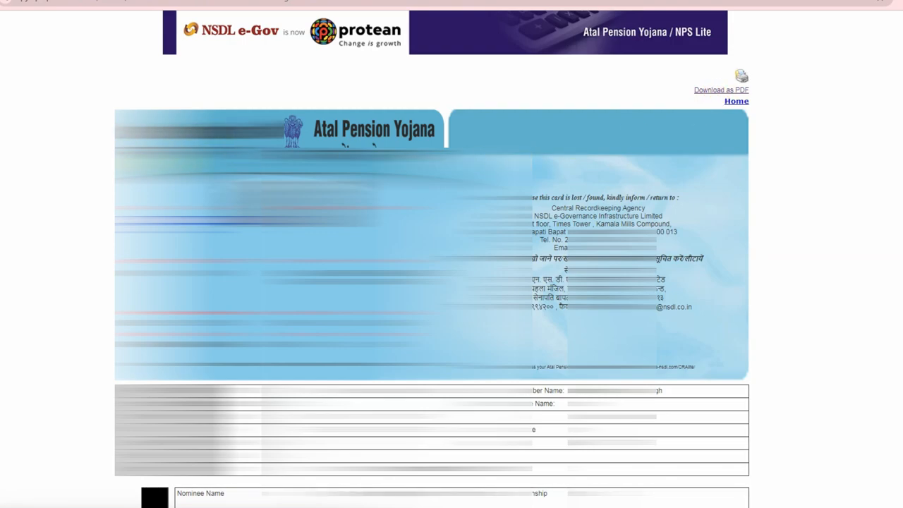
mouse_move(767, 192)
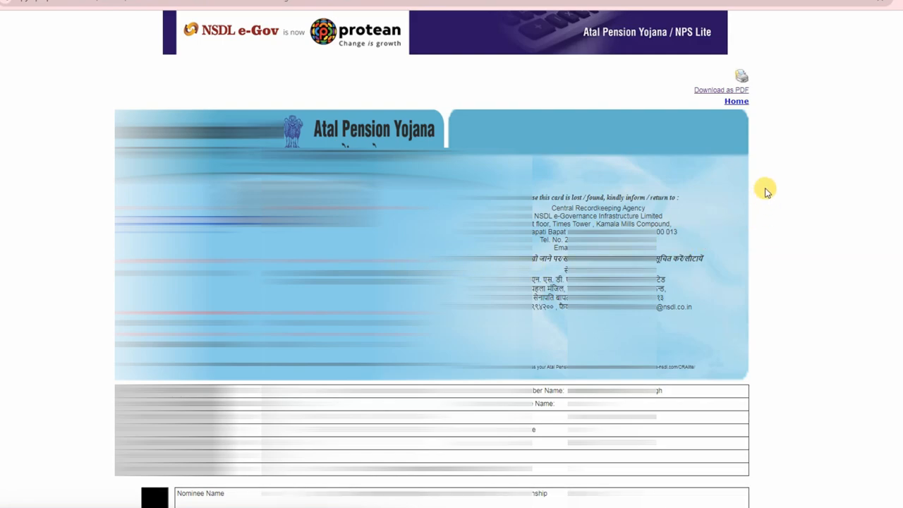
mouse_move(763, 165)
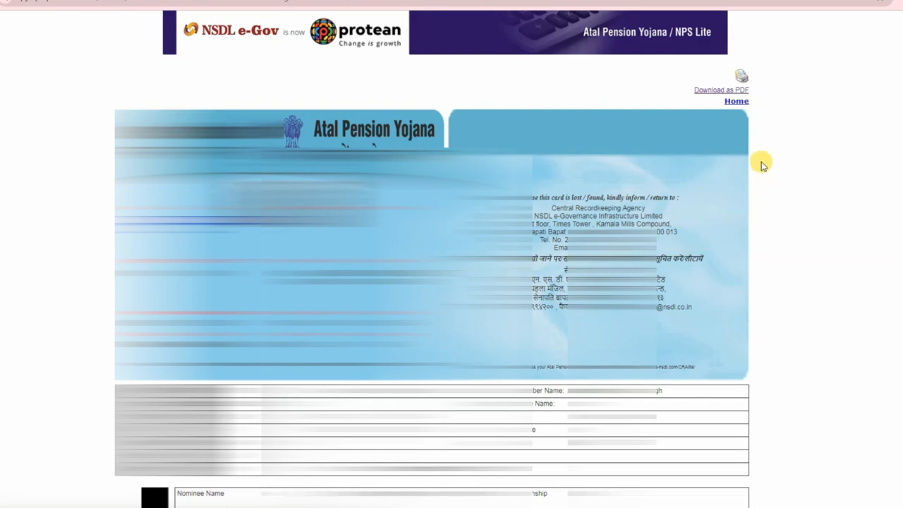
scroll(down, 3)
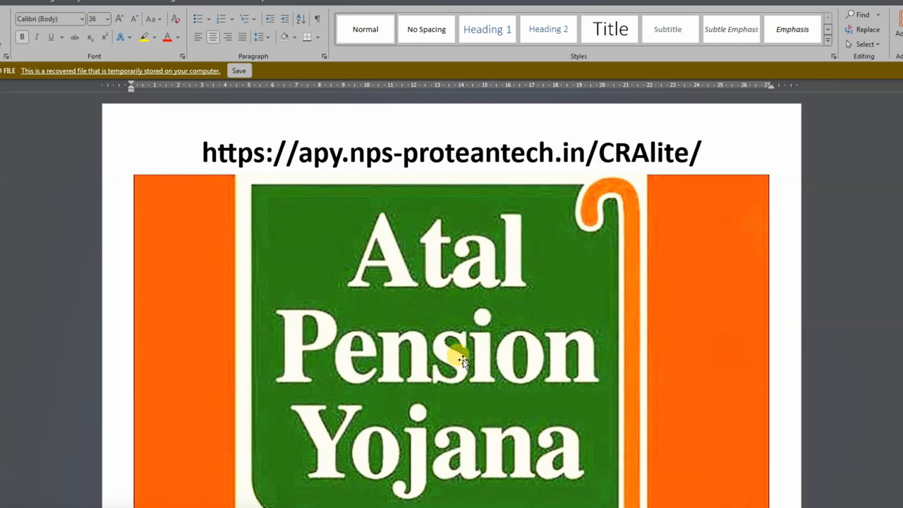
Scroll the Word document to the page 2 ePRAN card with pension start date and amount
click(598, 152)
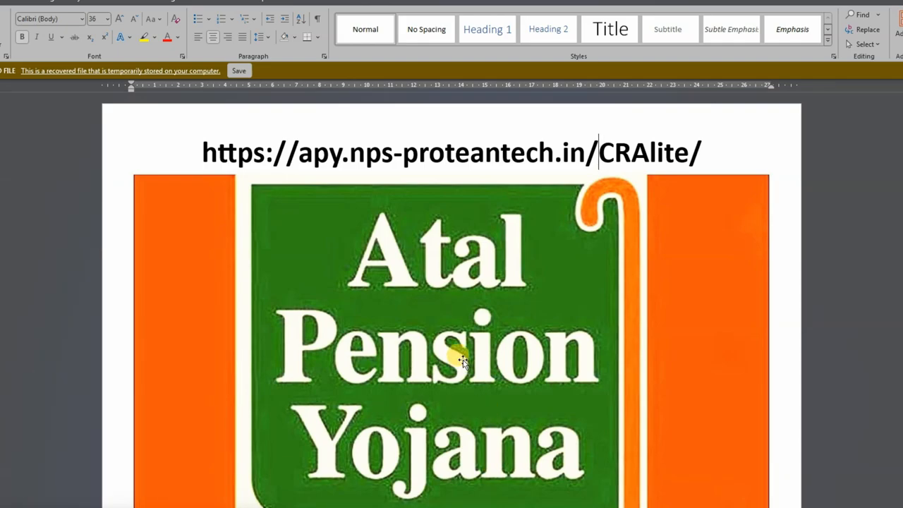
mouse_move(478, 361)
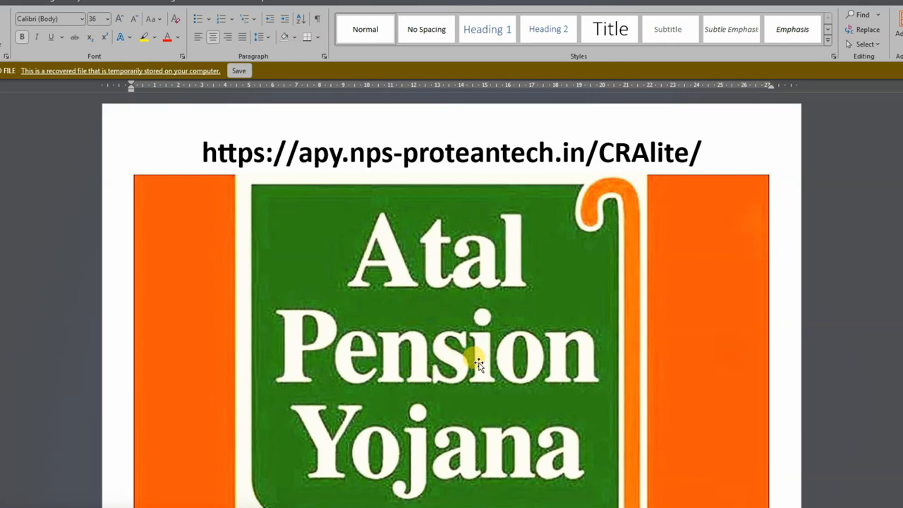
scroll(down, 3)
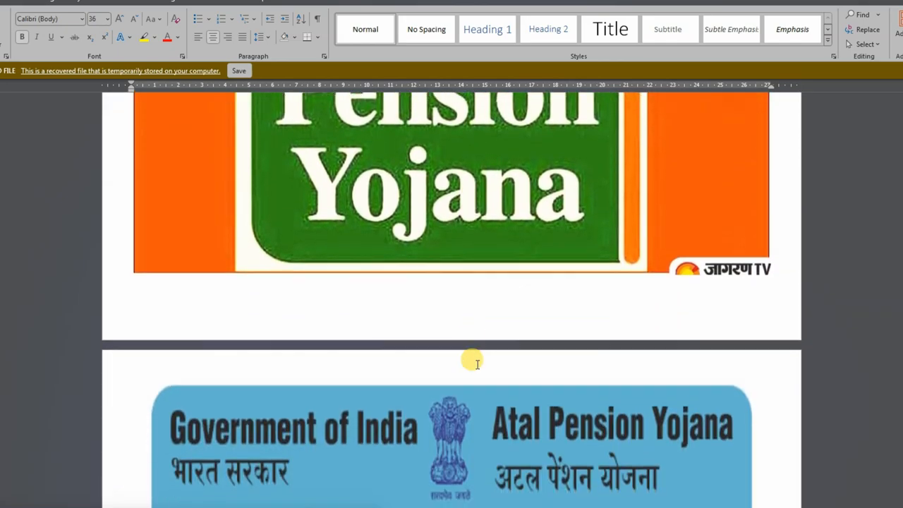
scroll(down, 3)
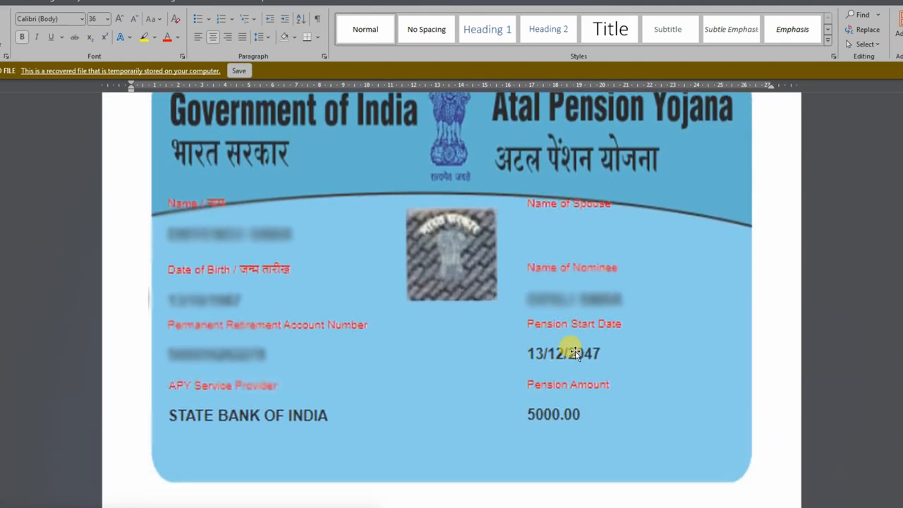
mouse_move(647, 419)
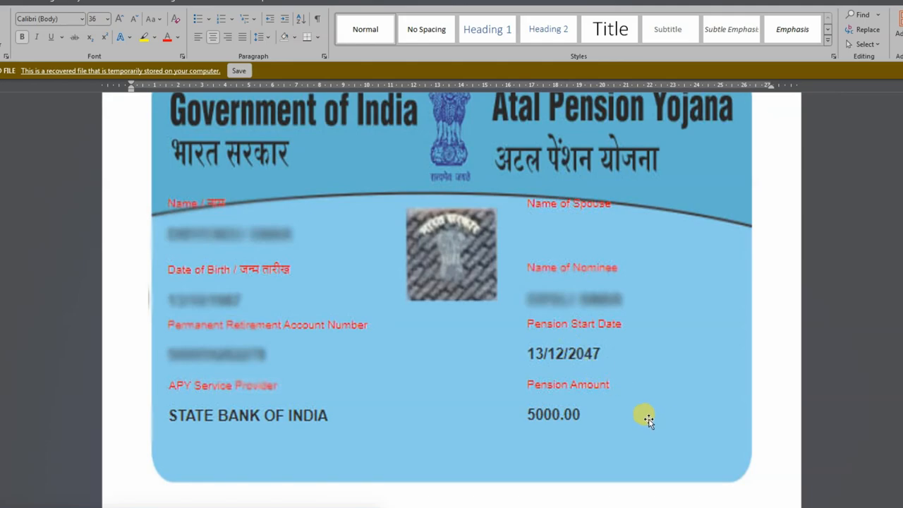